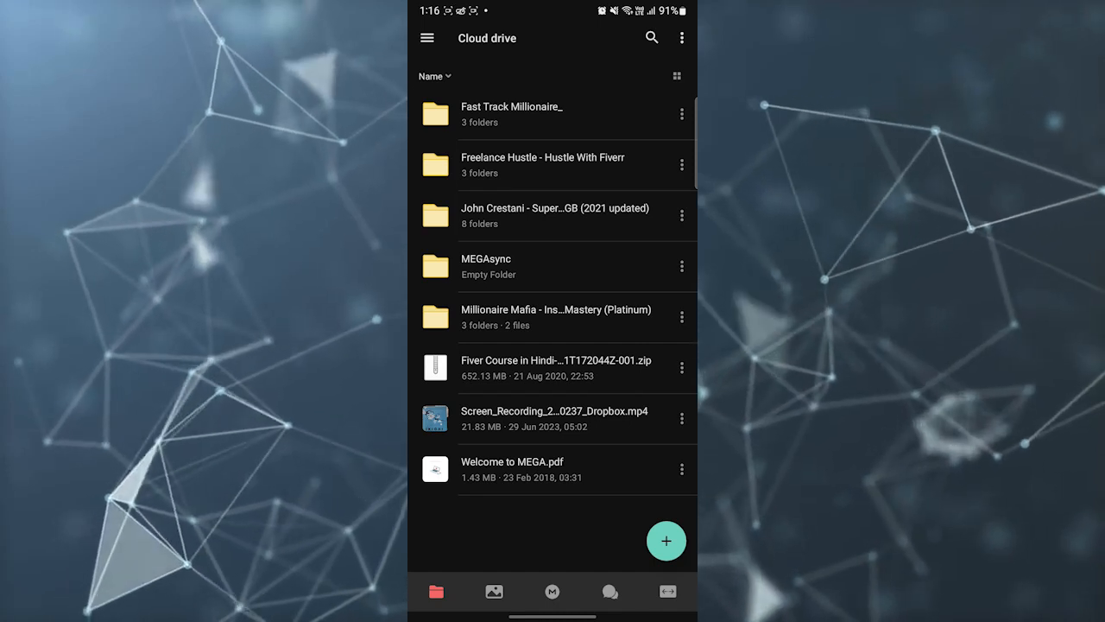
Step: Generate a share link for the Millionaire Mafia folder via Get link, agreeing to the copyright warning
left_click(680, 318)
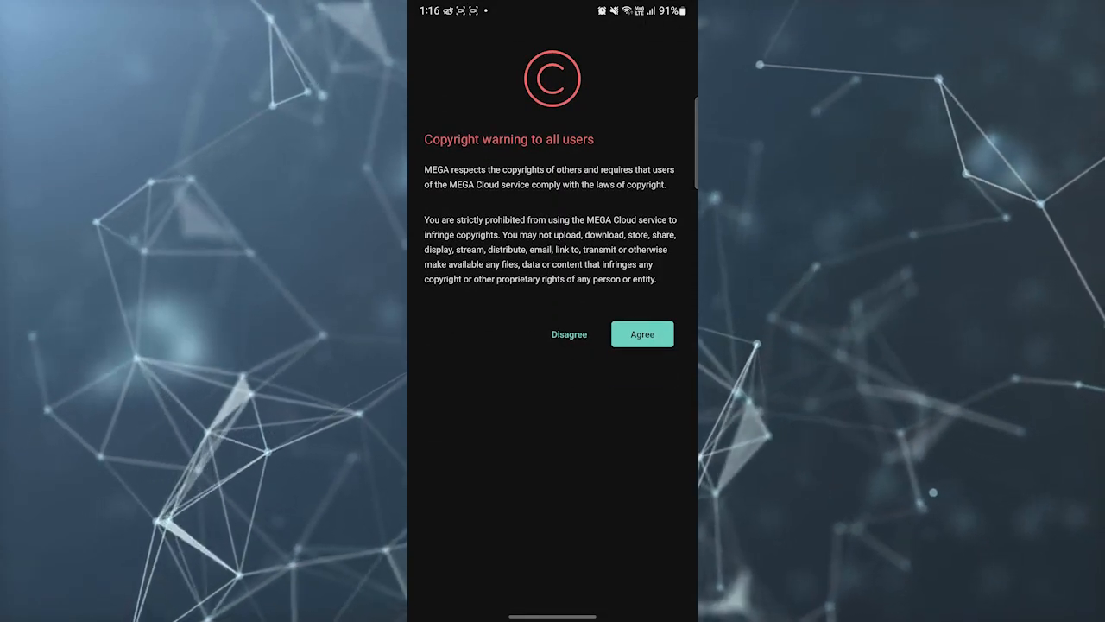
left_click(642, 334)
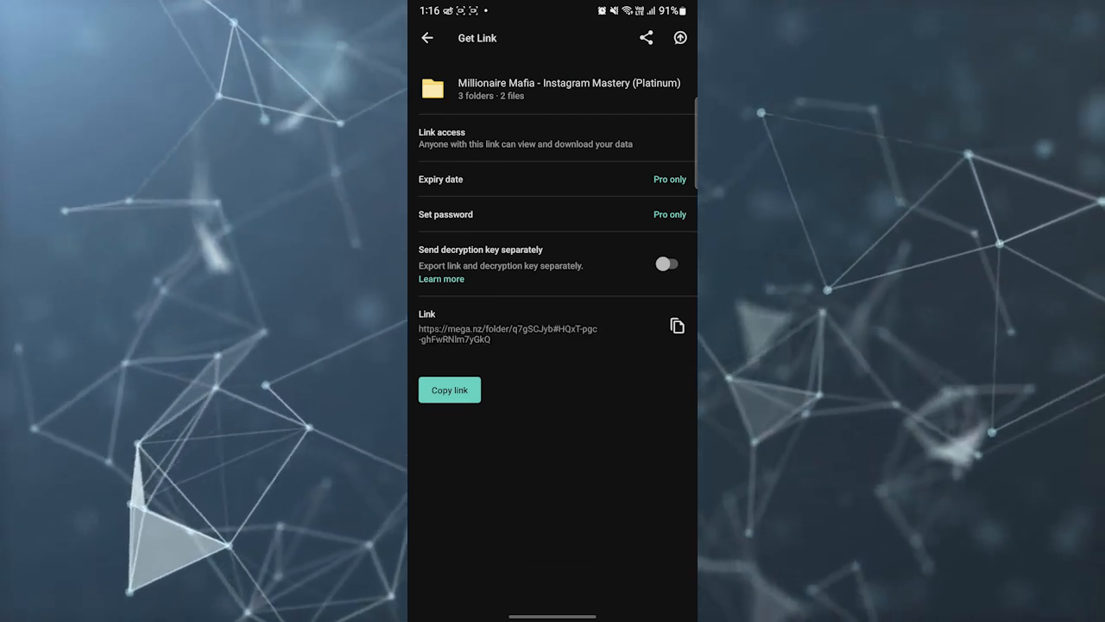
left_click(428, 38)
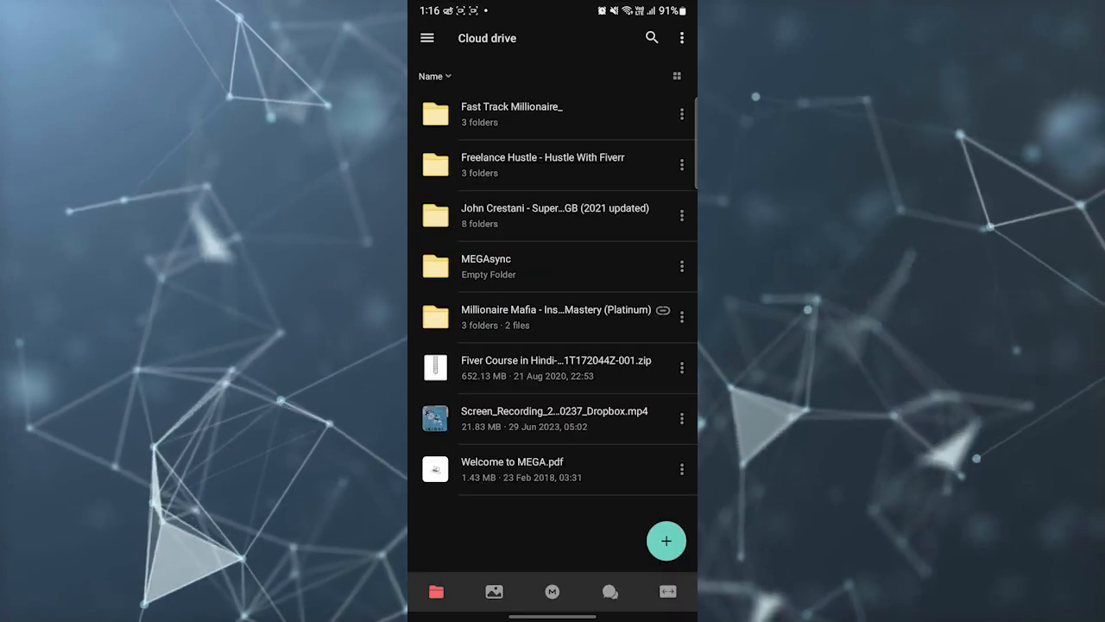
Step: In Manage link, switch on 'Send decryption key separately' so key and shortened link show apart
left_click(680, 316)
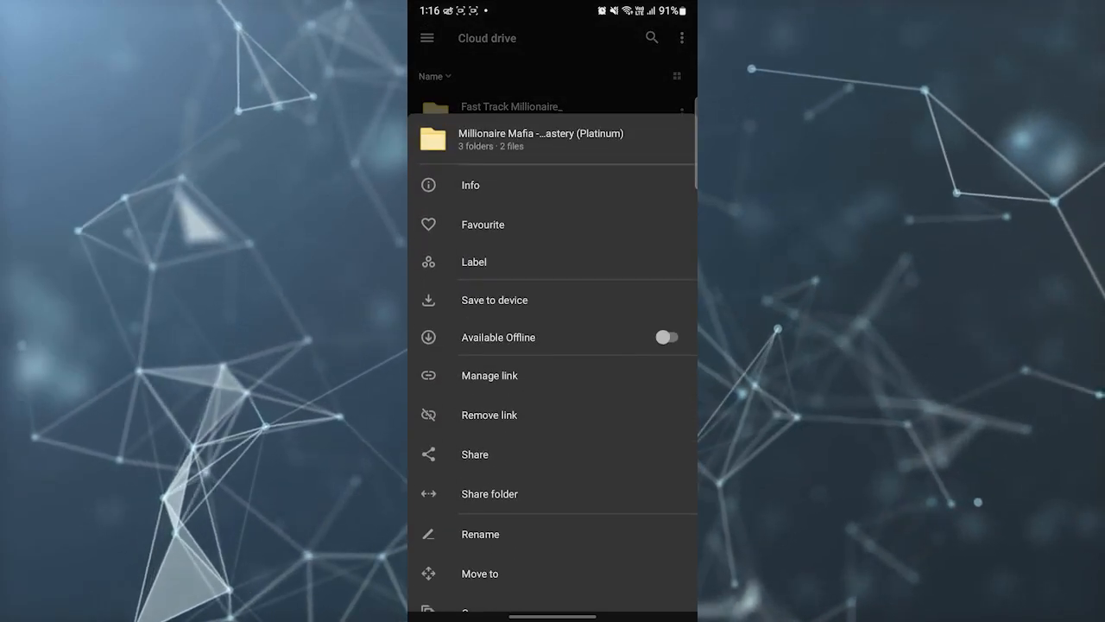
left_click(490, 377)
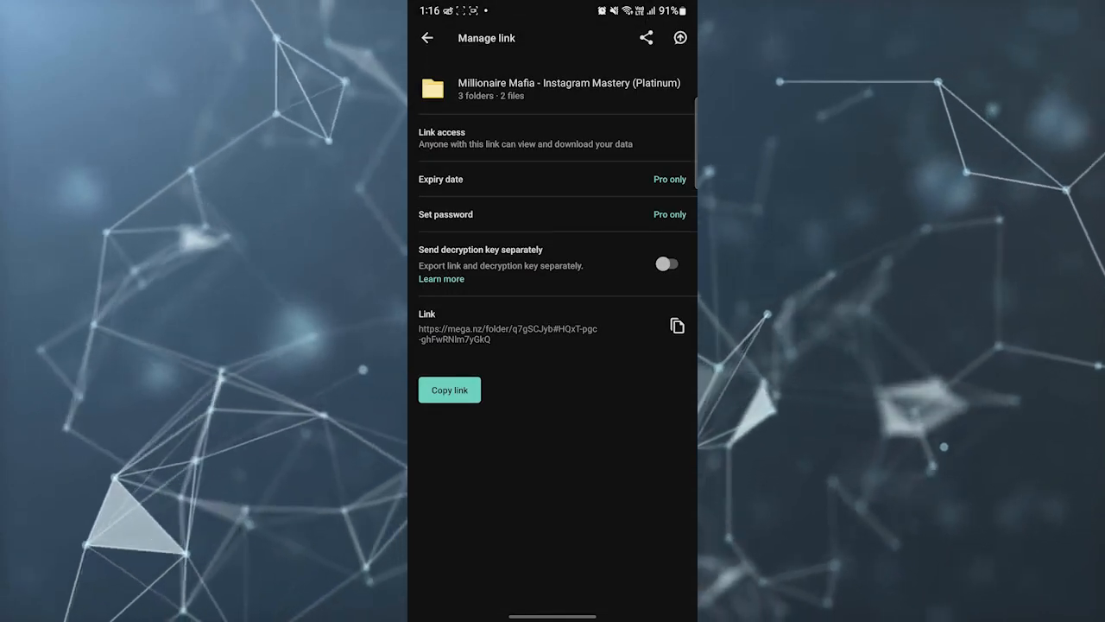
left_click(666, 264)
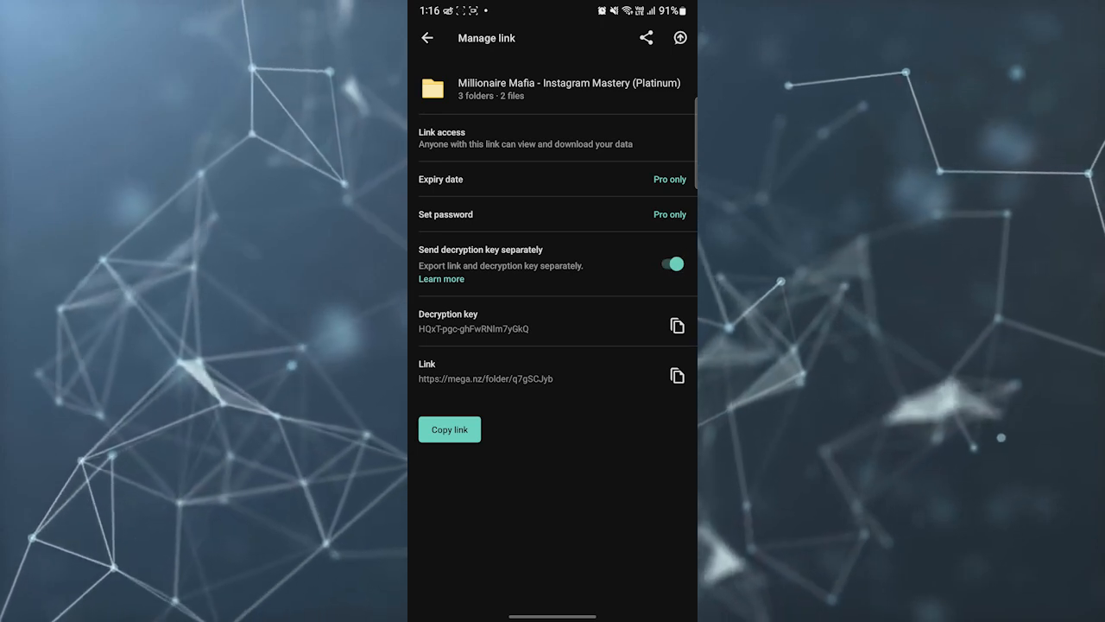